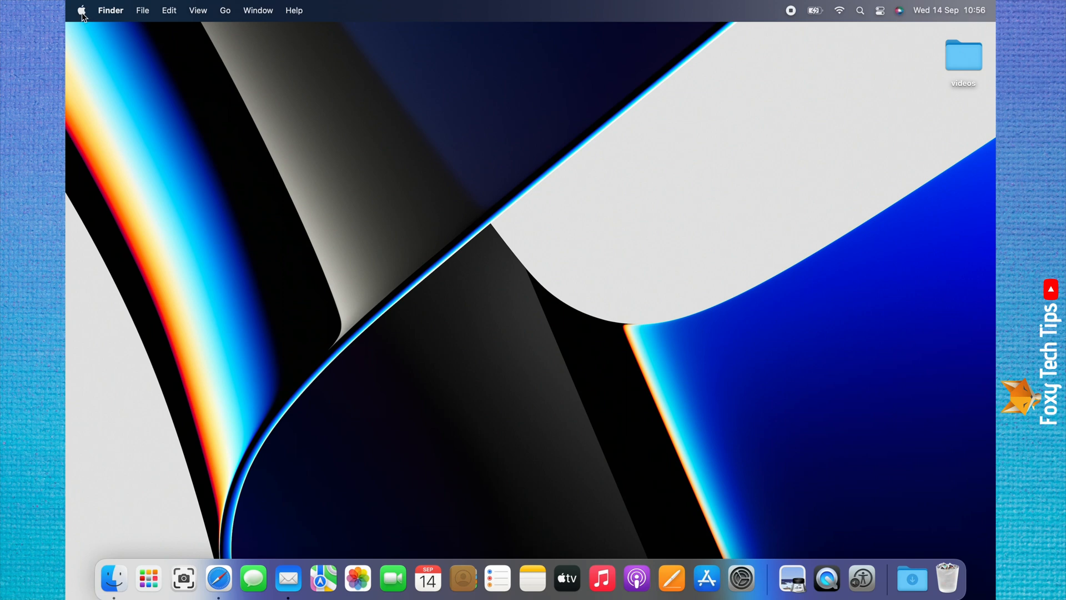
# Open System Preferences from the Apple menu.
pyautogui.click(81, 10)
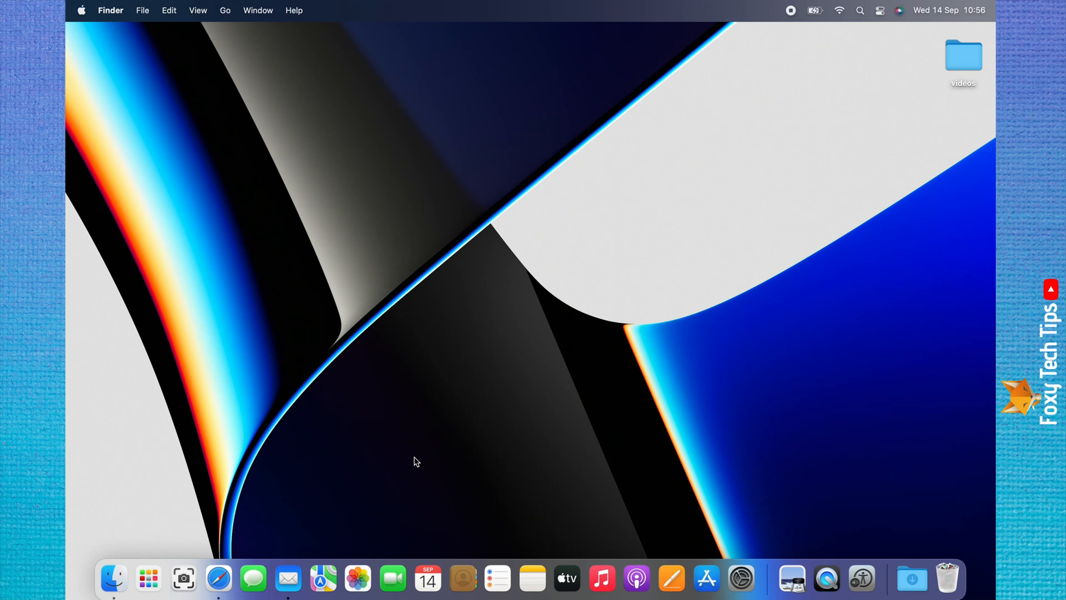
pyautogui.moveTo(85, 91)
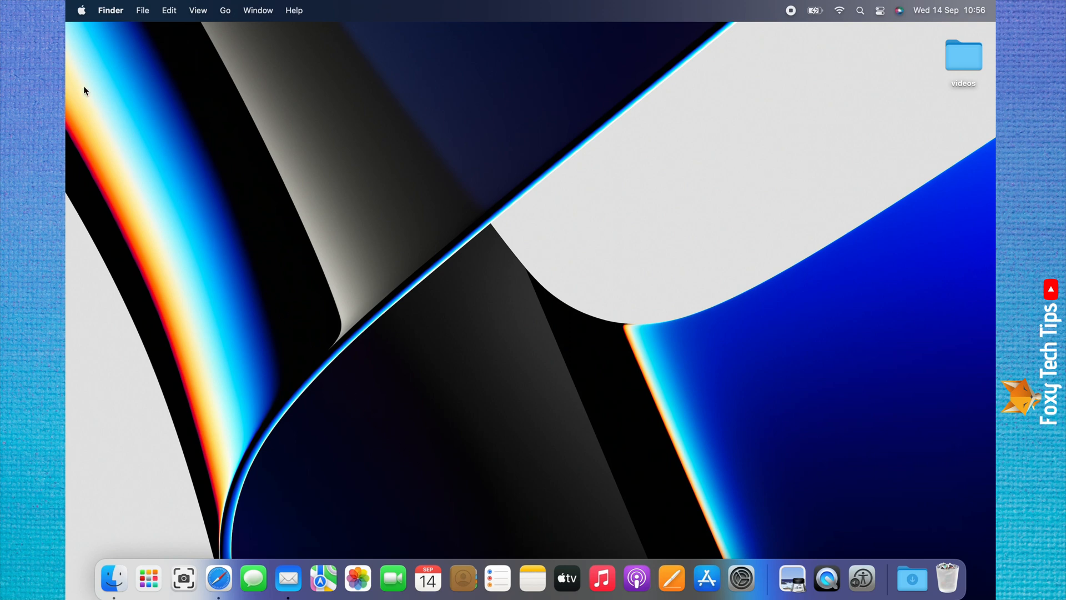
pyautogui.moveTo(77, 9)
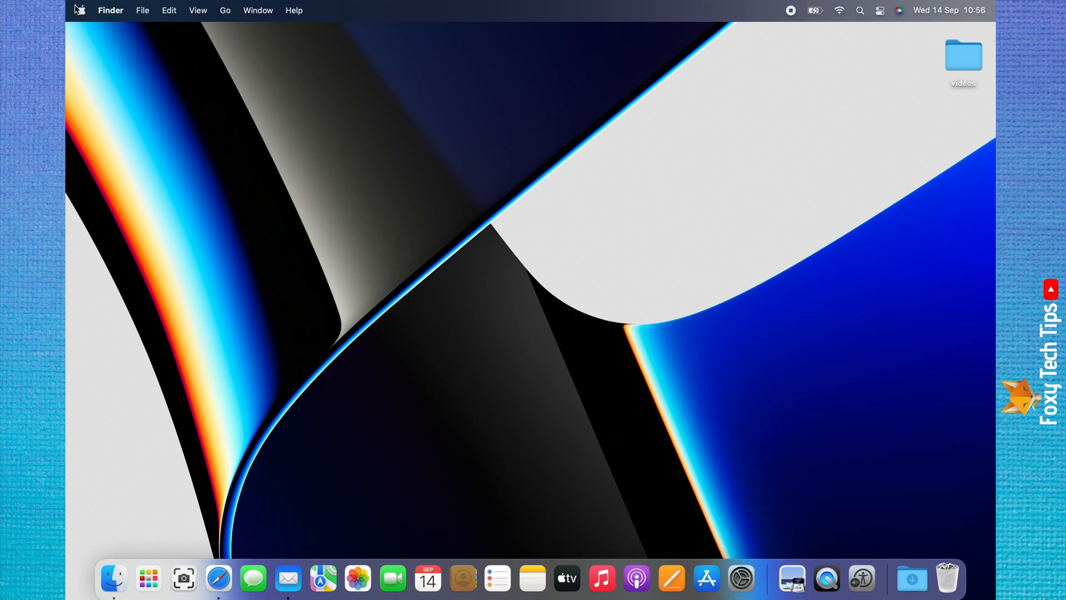
pyautogui.click(80, 10)
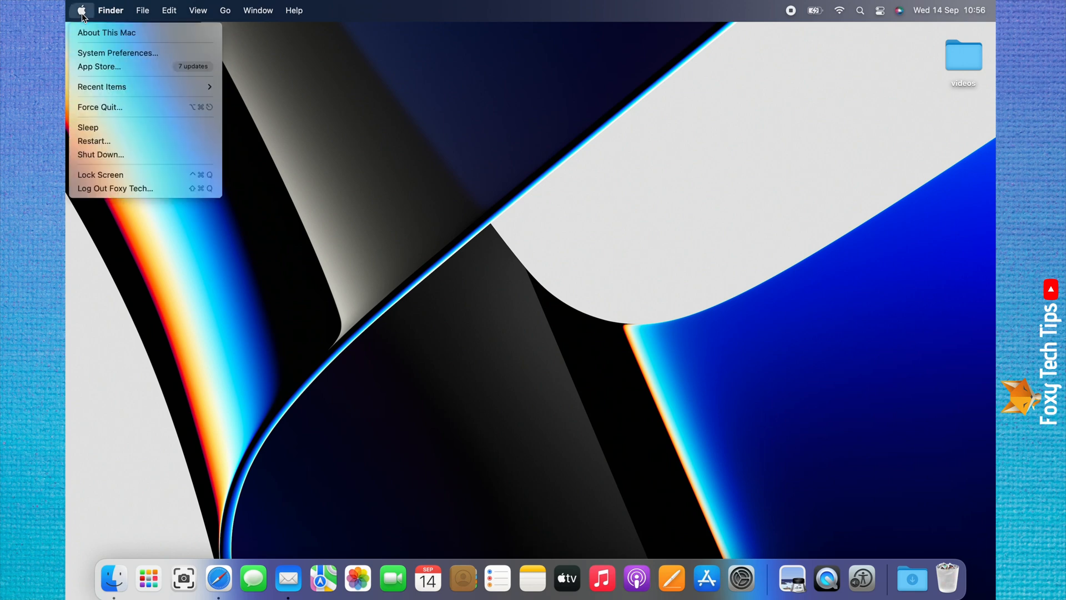
pyautogui.moveTo(117, 54)
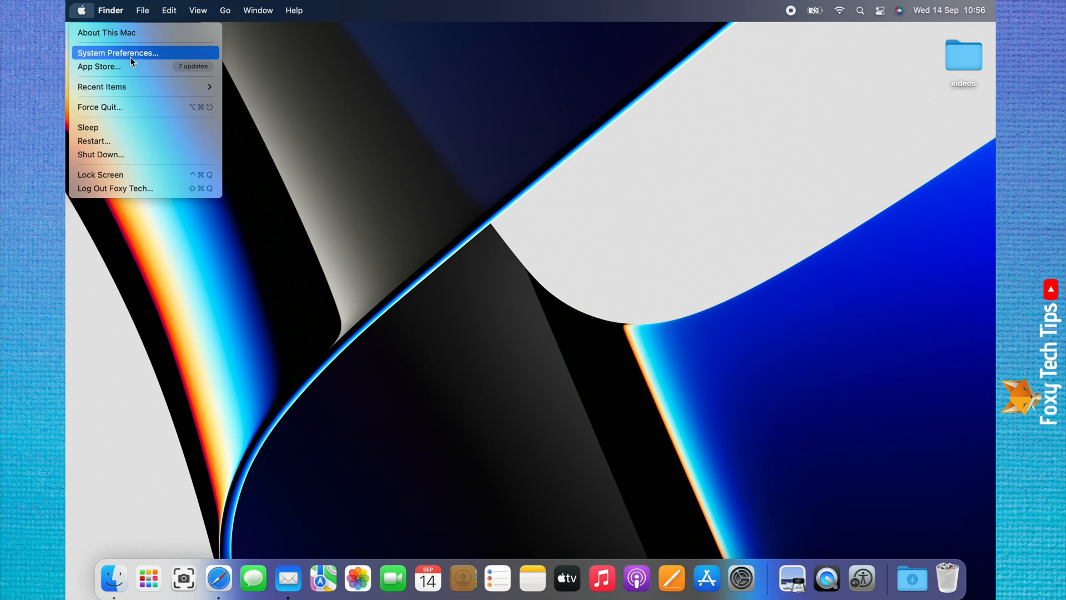
pyautogui.click(116, 53)
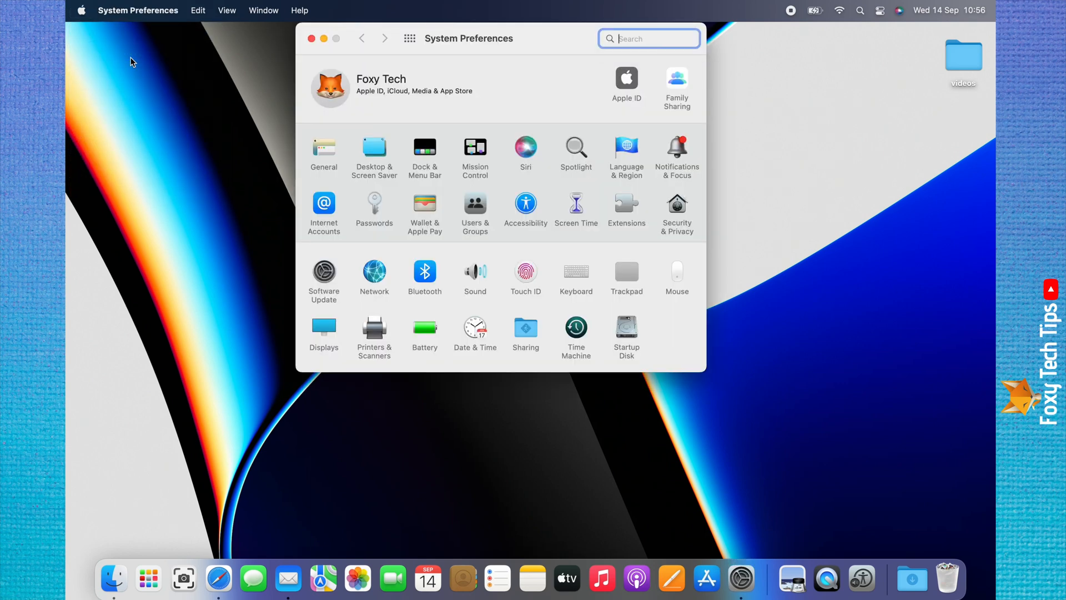
pyautogui.moveTo(506, 230)
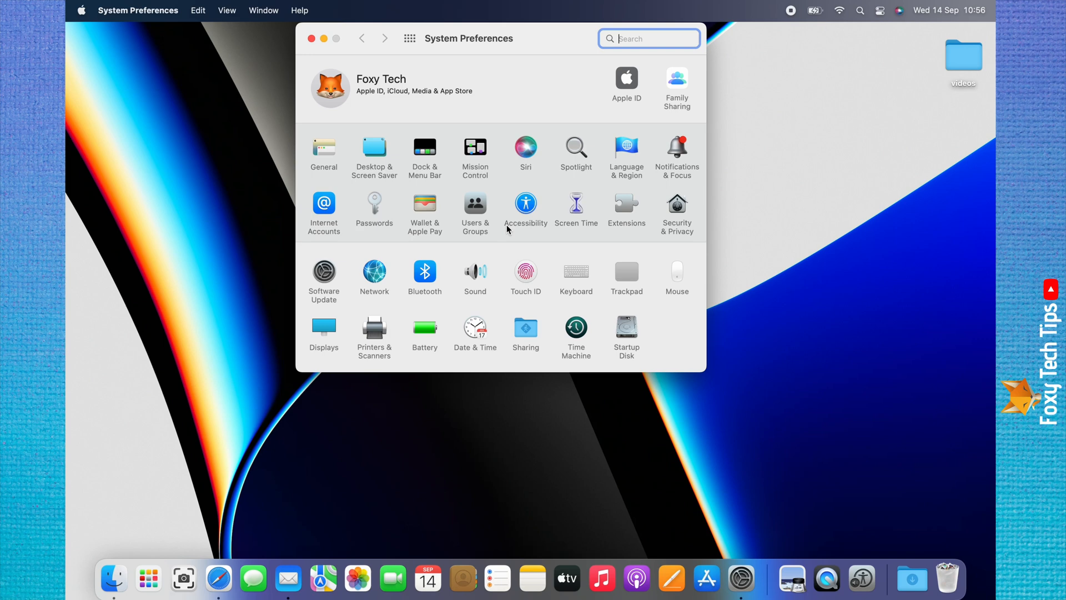
pyautogui.moveTo(524, 231)
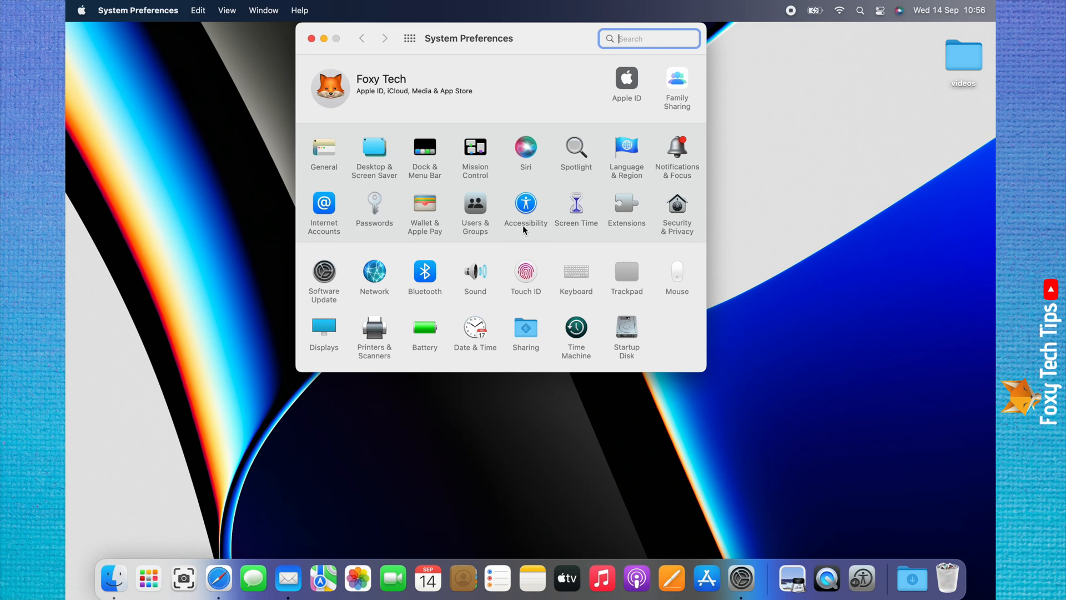
pyautogui.moveTo(527, 218)
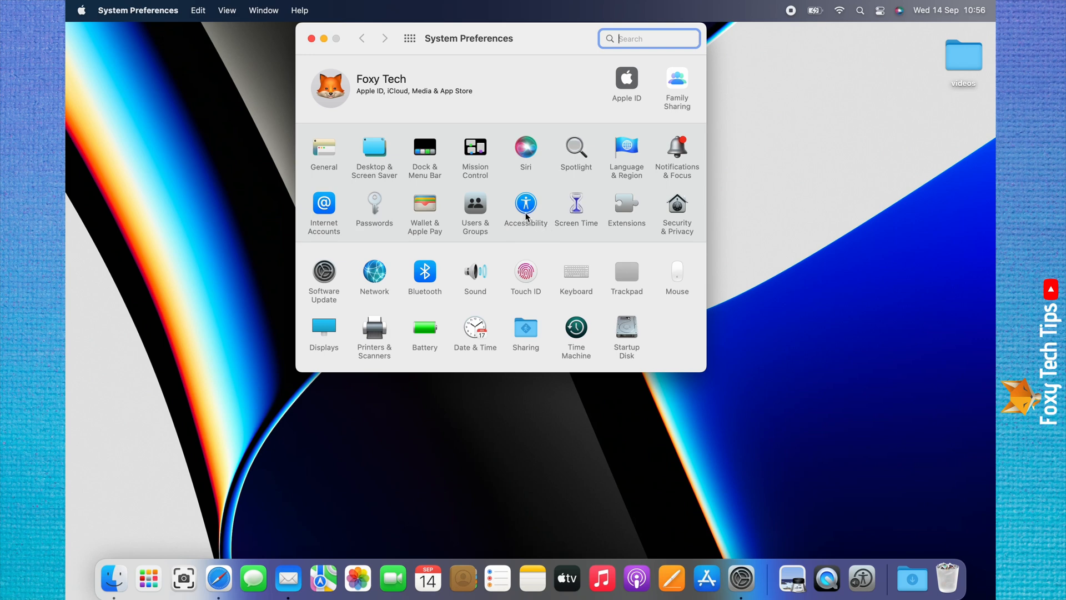
# Go to Accessibility > Zoom and leave Enable Hover Text checked.
pyautogui.click(525, 204)
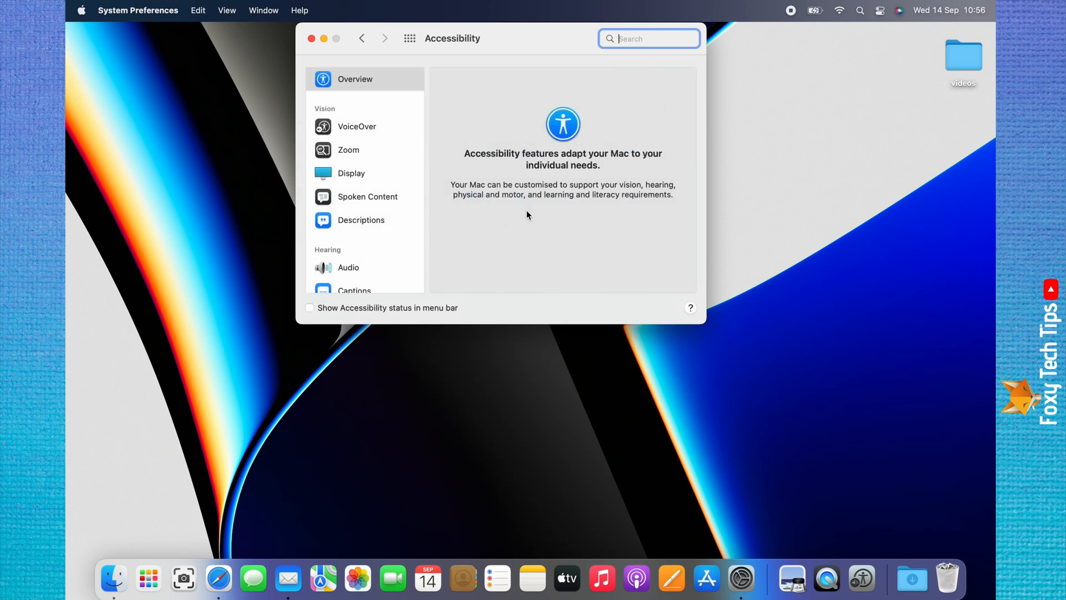
pyautogui.moveTo(454, 194)
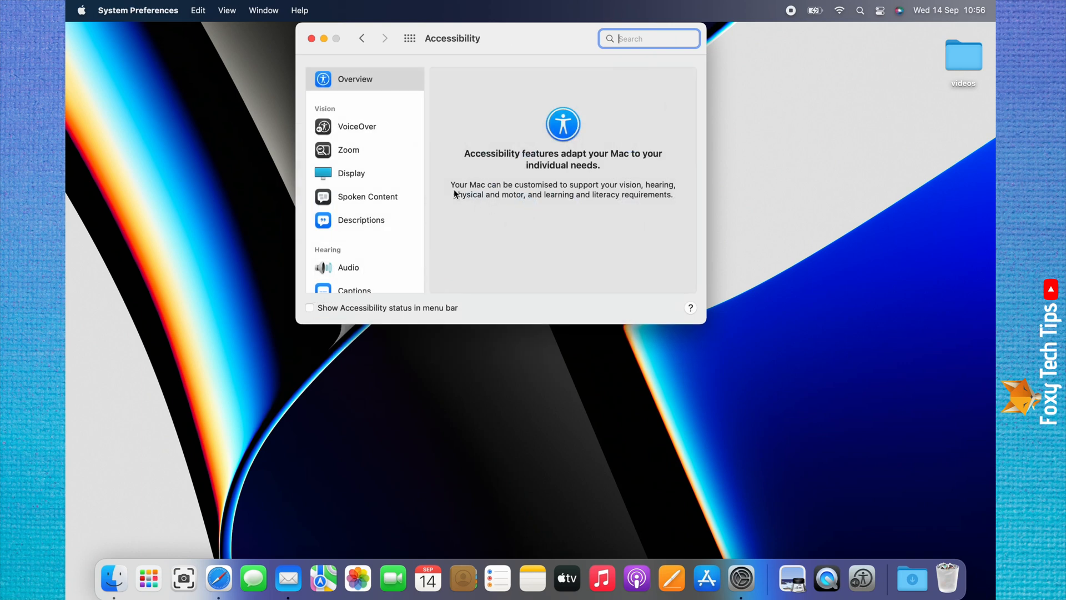
pyautogui.moveTo(349, 154)
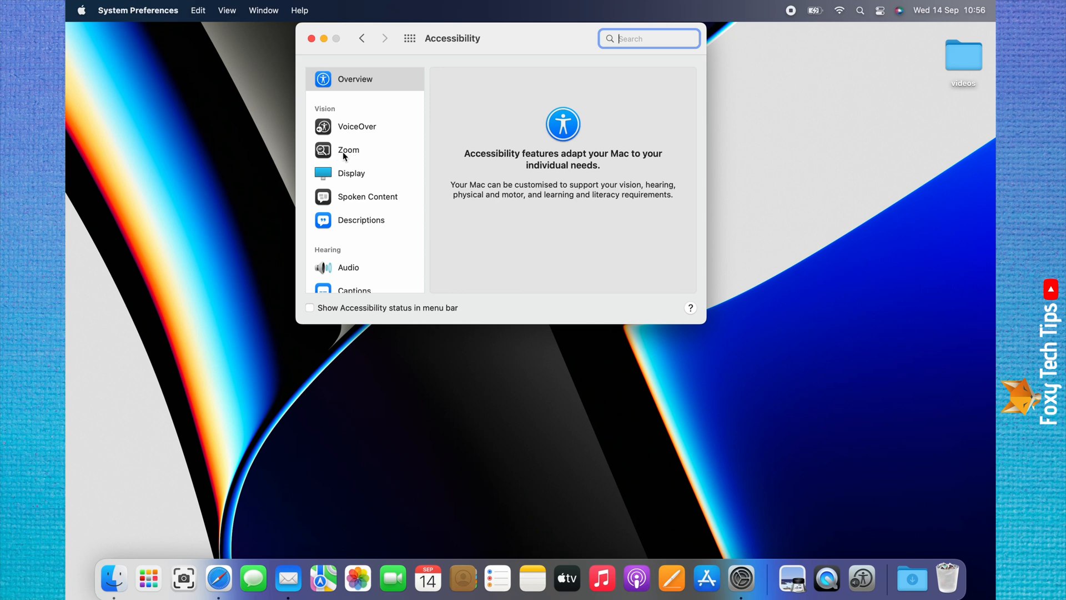
pyautogui.click(347, 149)
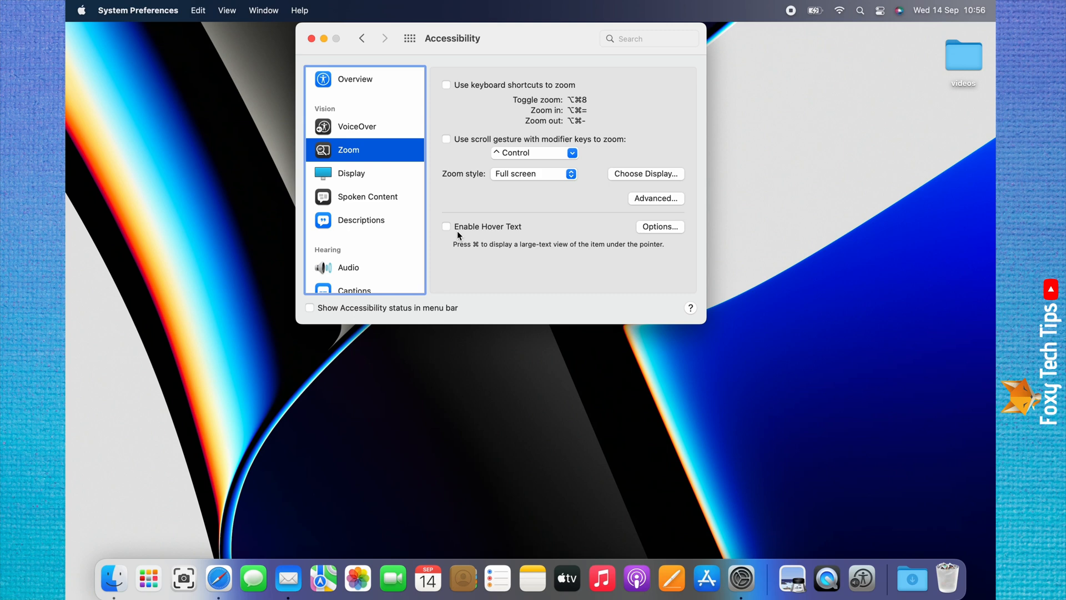
pyautogui.moveTo(499, 234)
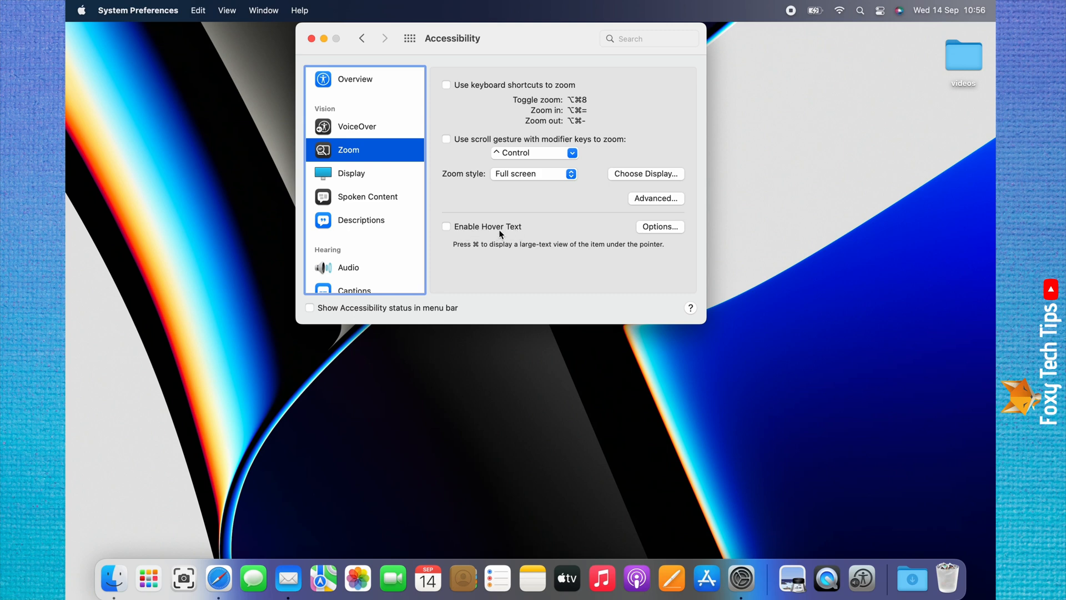
pyautogui.click(446, 227)
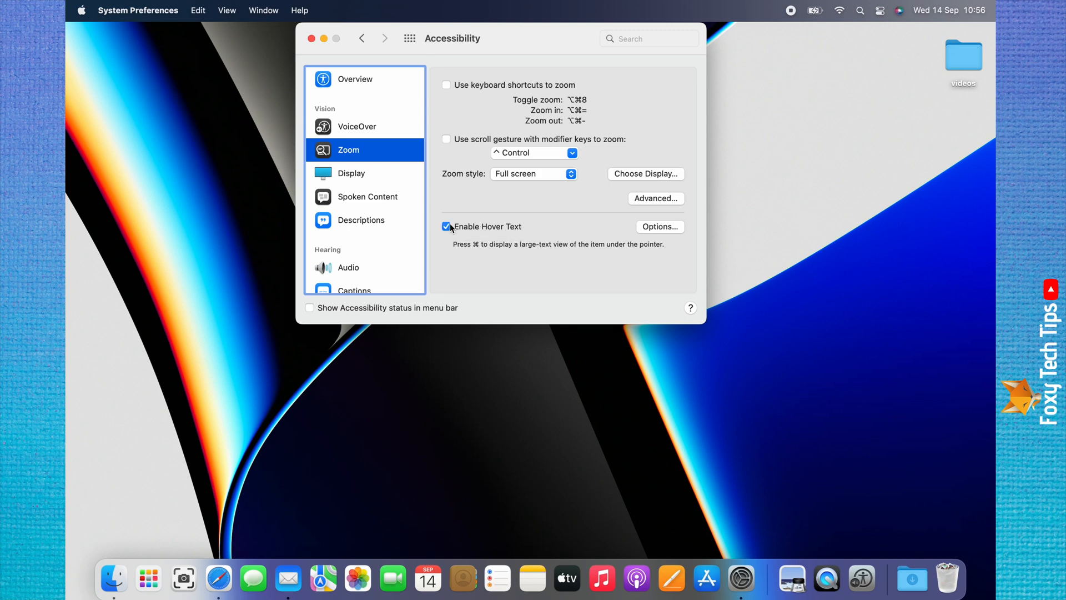
pyautogui.click(446, 226)
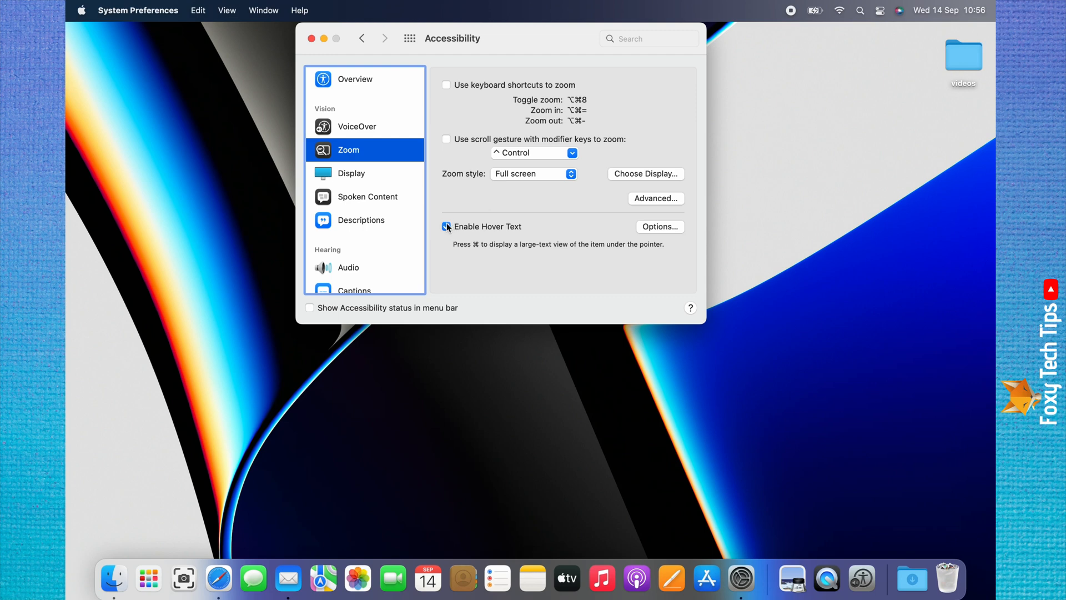
pyautogui.click(446, 226)
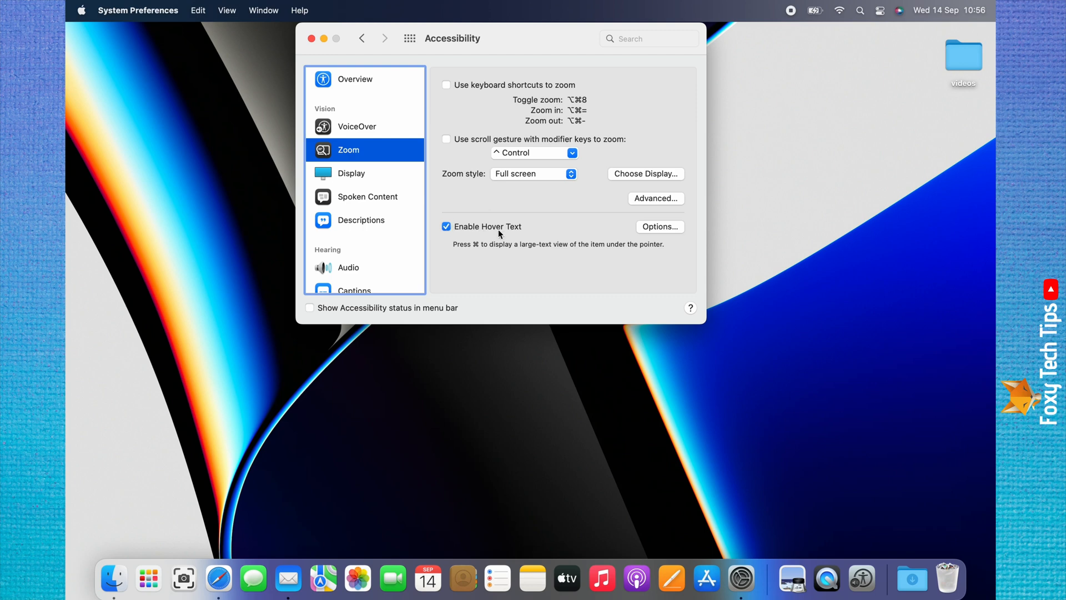
pyautogui.moveTo(668, 231)
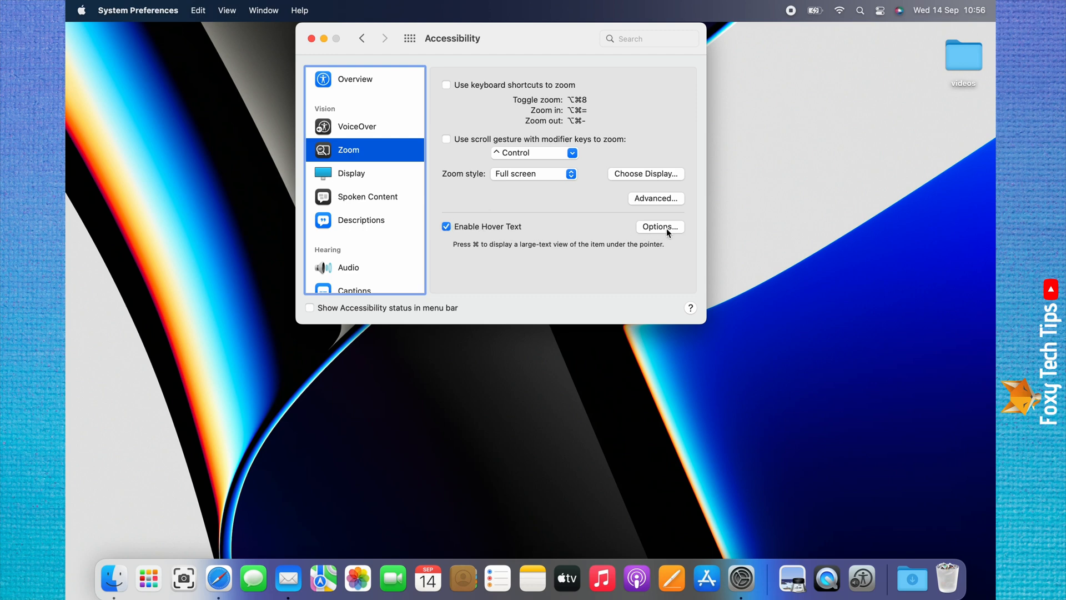
pyautogui.moveTo(666, 230)
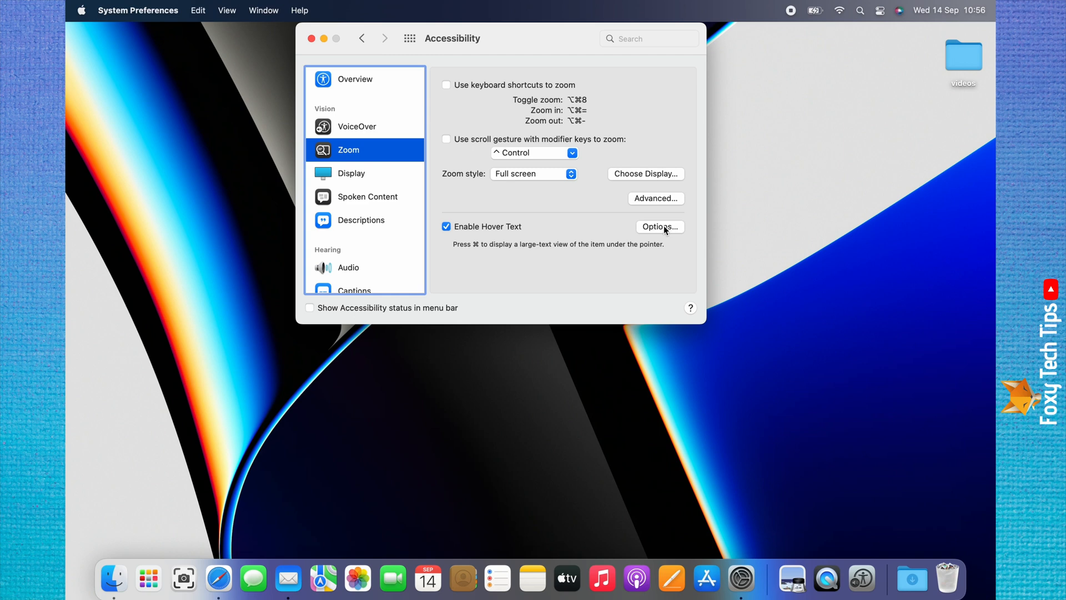
# Set the Hover Text size to 64 pt in Hover Text Options.
pyautogui.click(659, 227)
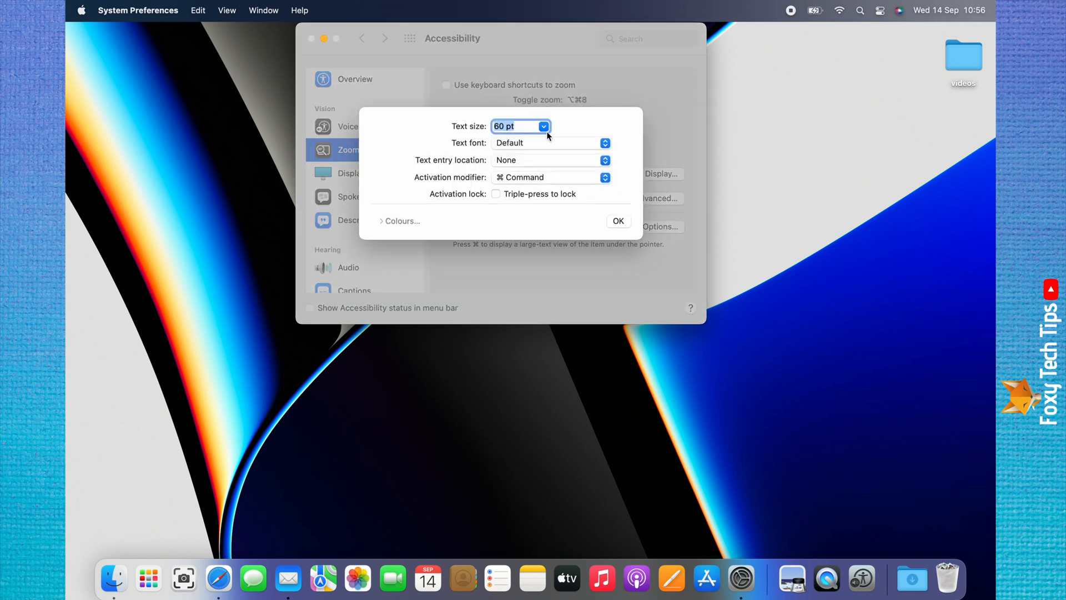
pyautogui.click(520, 126)
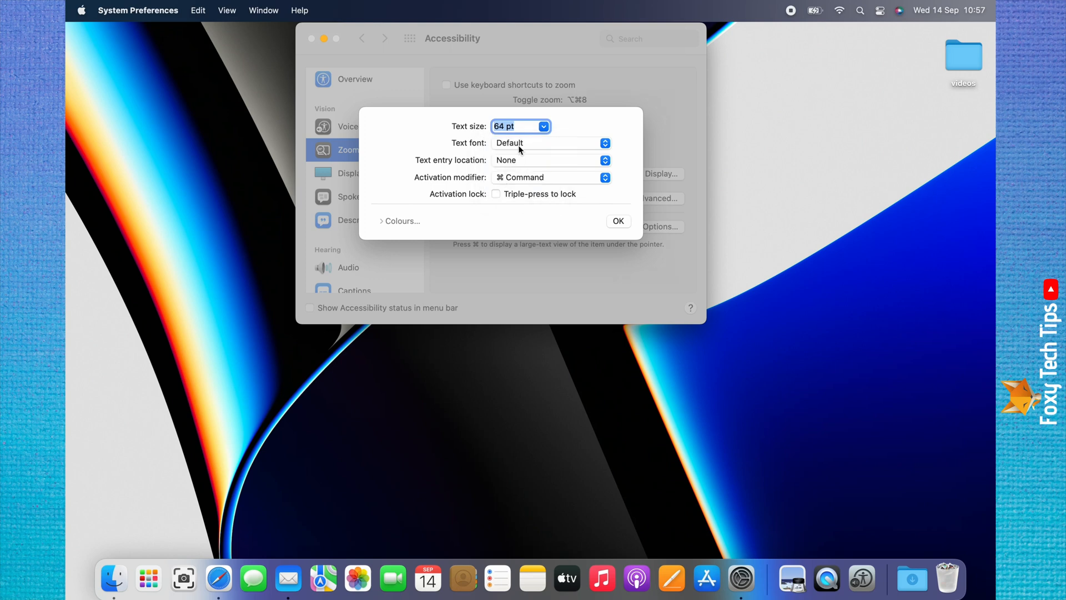
pyautogui.write('32 pt')
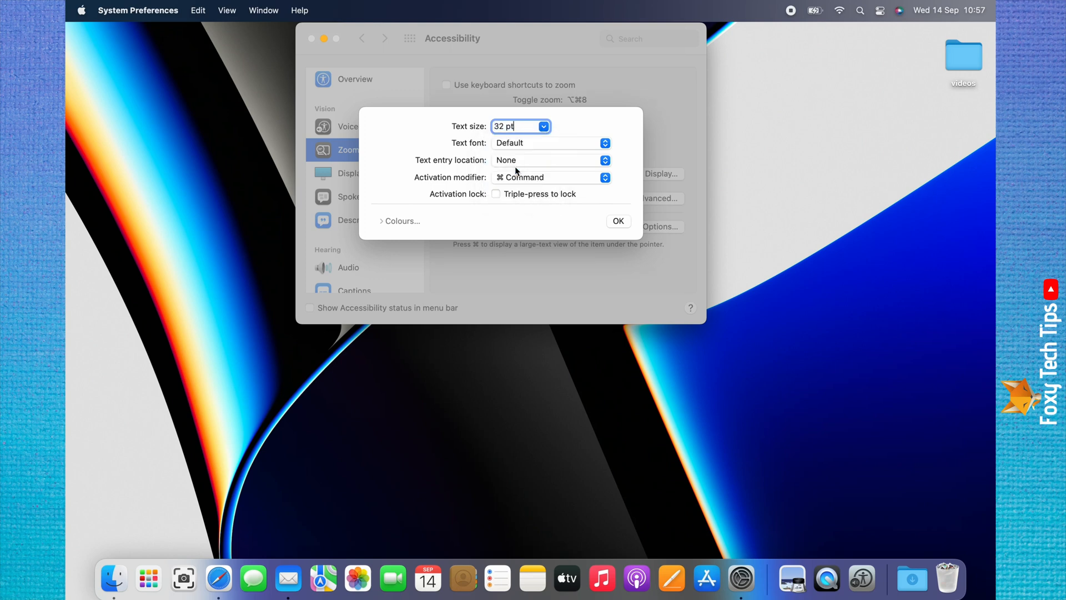
pyautogui.click(542, 122)
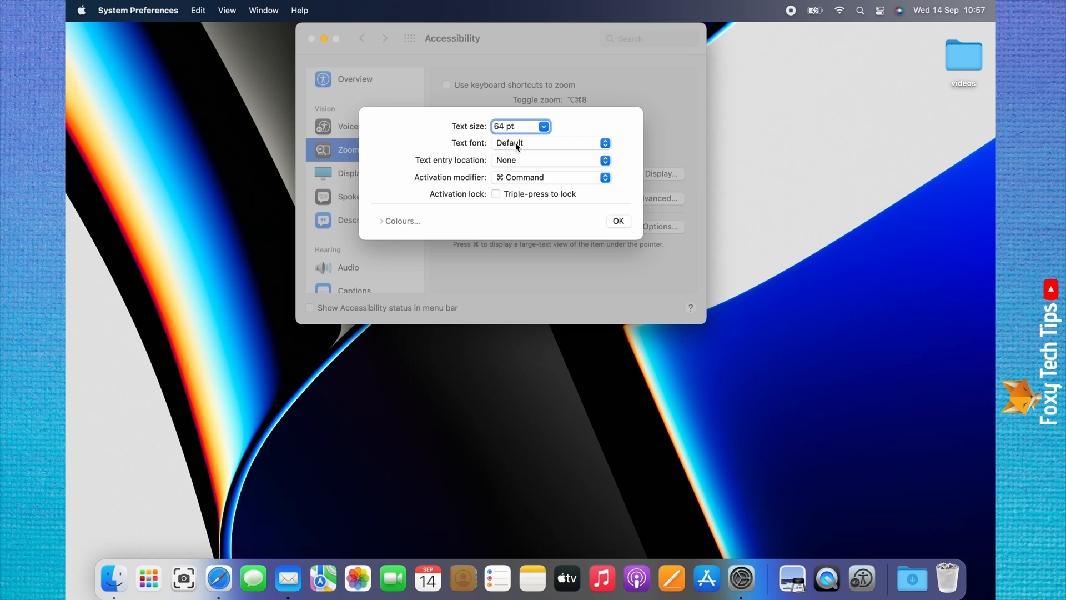
# Keep the Default font and Command activation modifier, then confirm with OK.
pyautogui.click(550, 142)
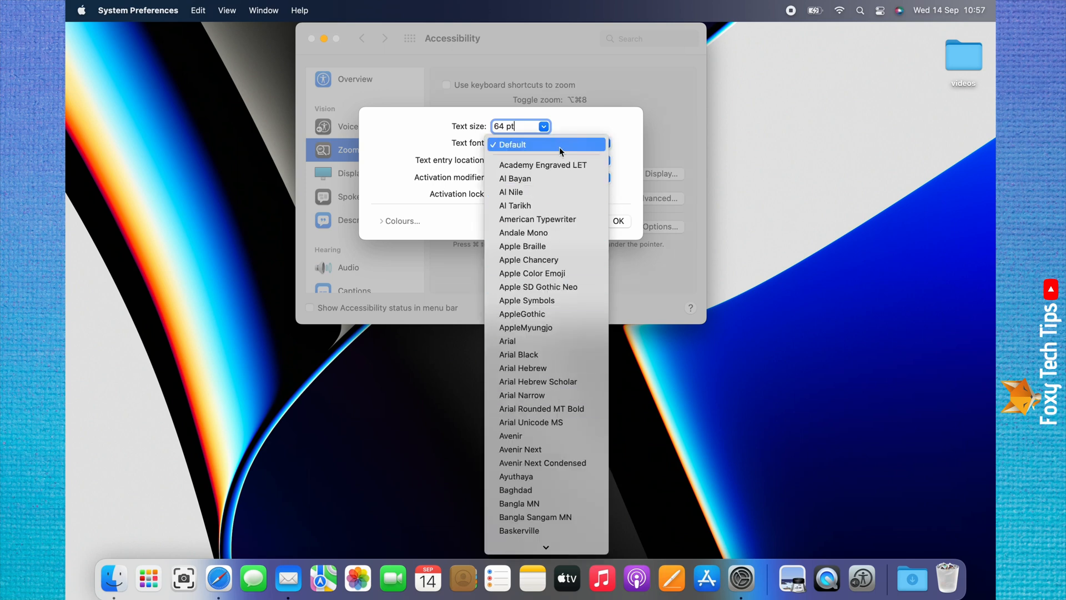
pyautogui.click(557, 176)
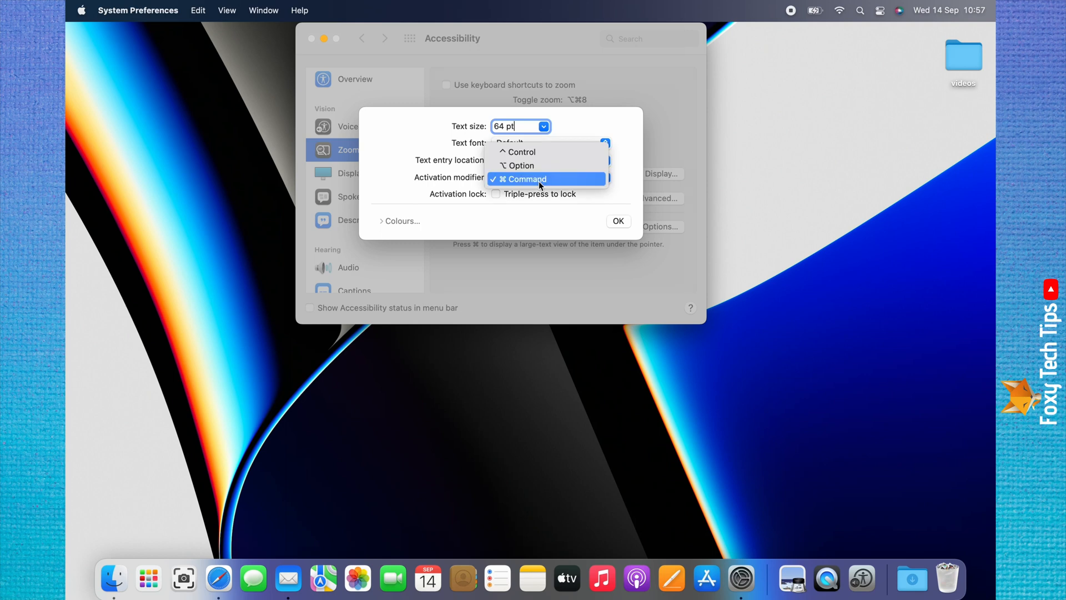
pyautogui.click(521, 178)
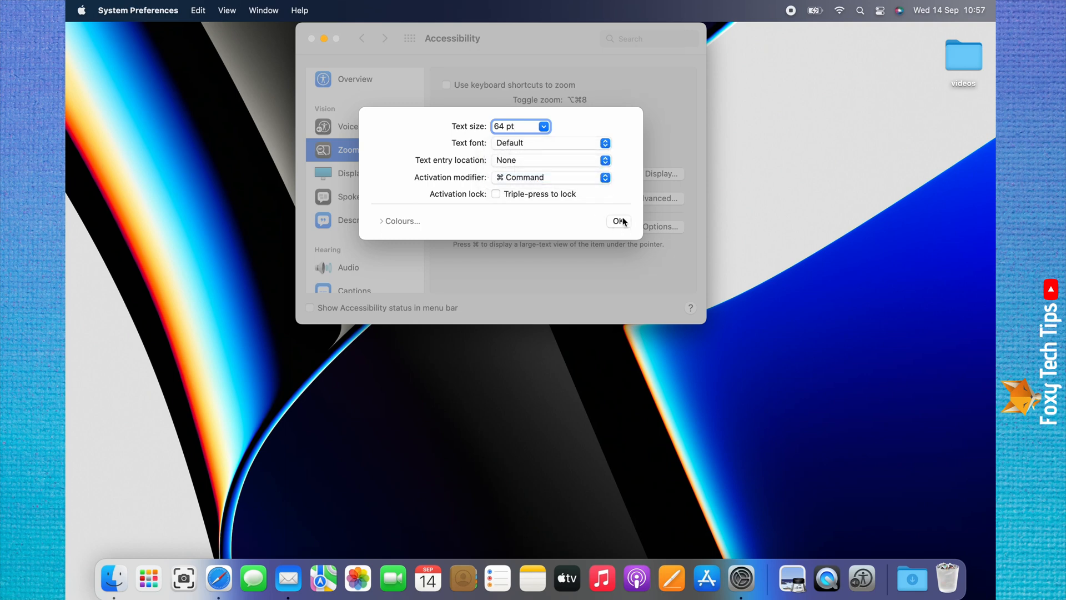
pyautogui.click(618, 221)
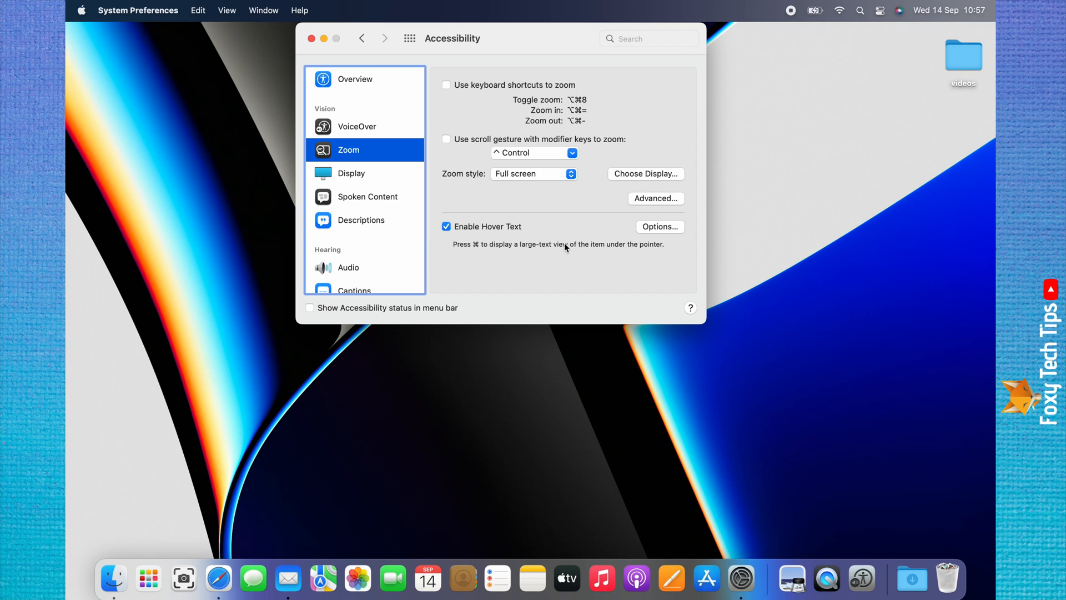
pyautogui.moveTo(439, 264)
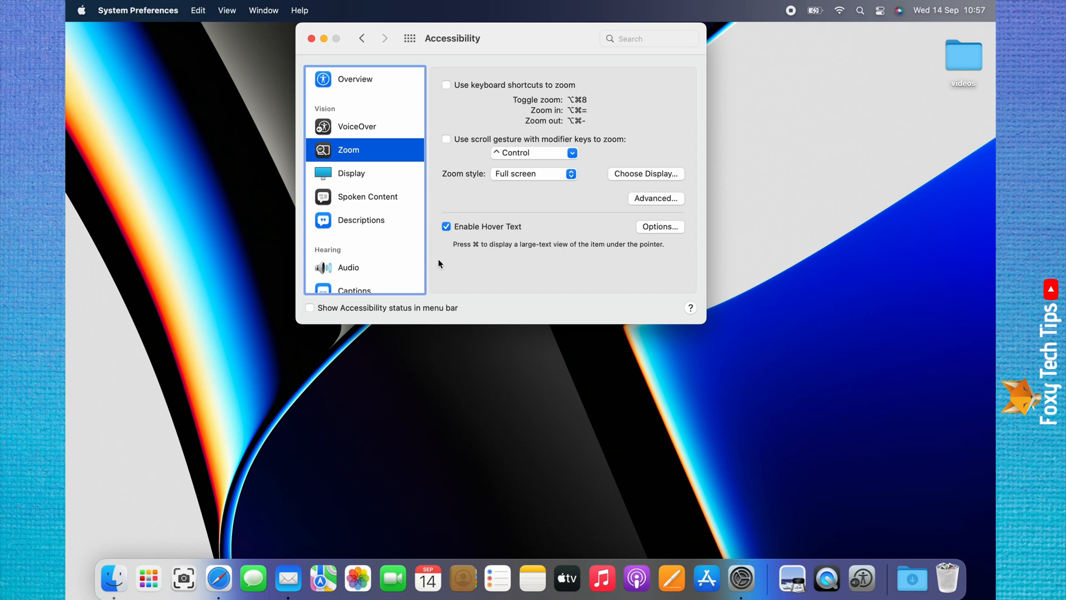
pyautogui.moveTo(451, 248)
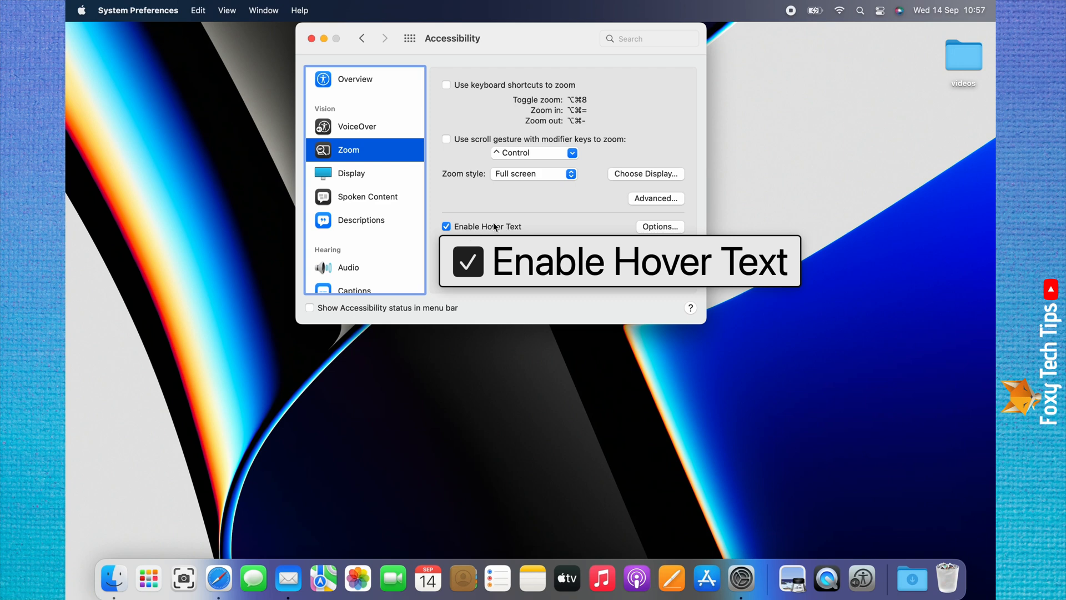
pyautogui.moveTo(399, 211)
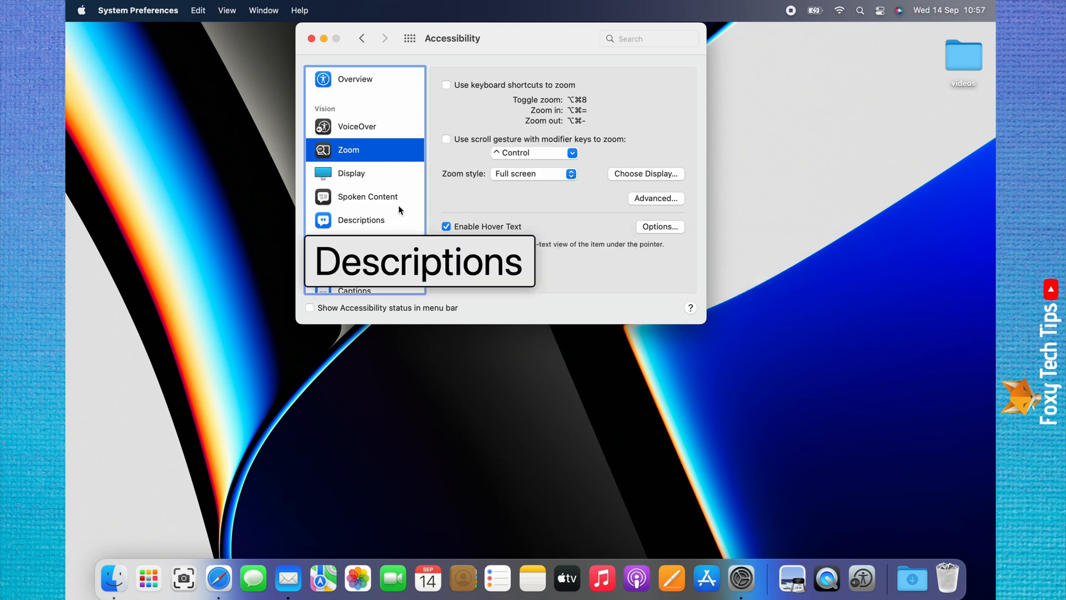
pyautogui.moveTo(385, 199)
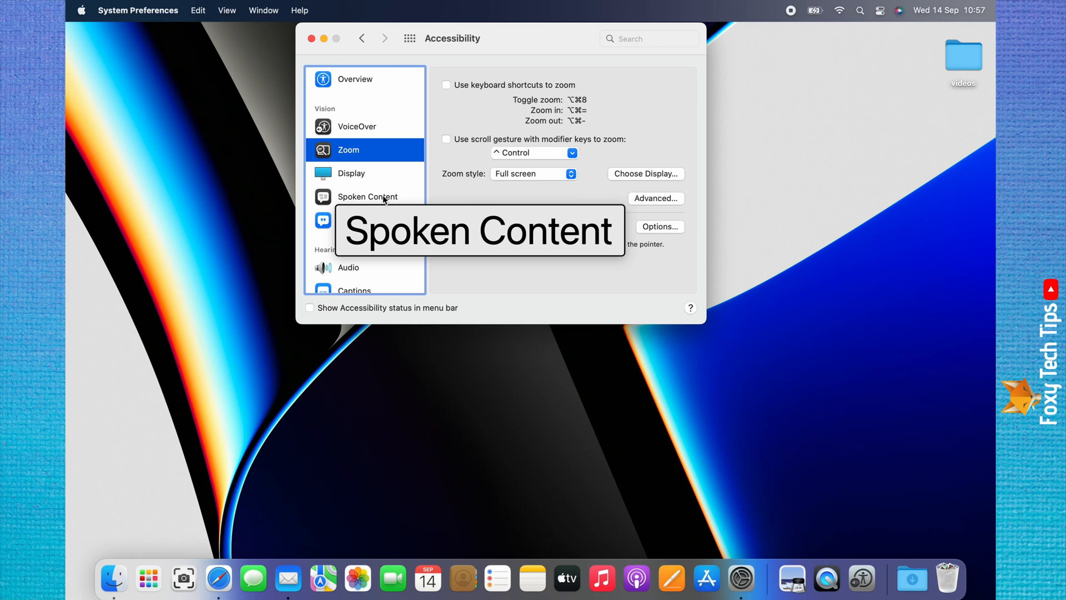
pyautogui.moveTo(508, 84)
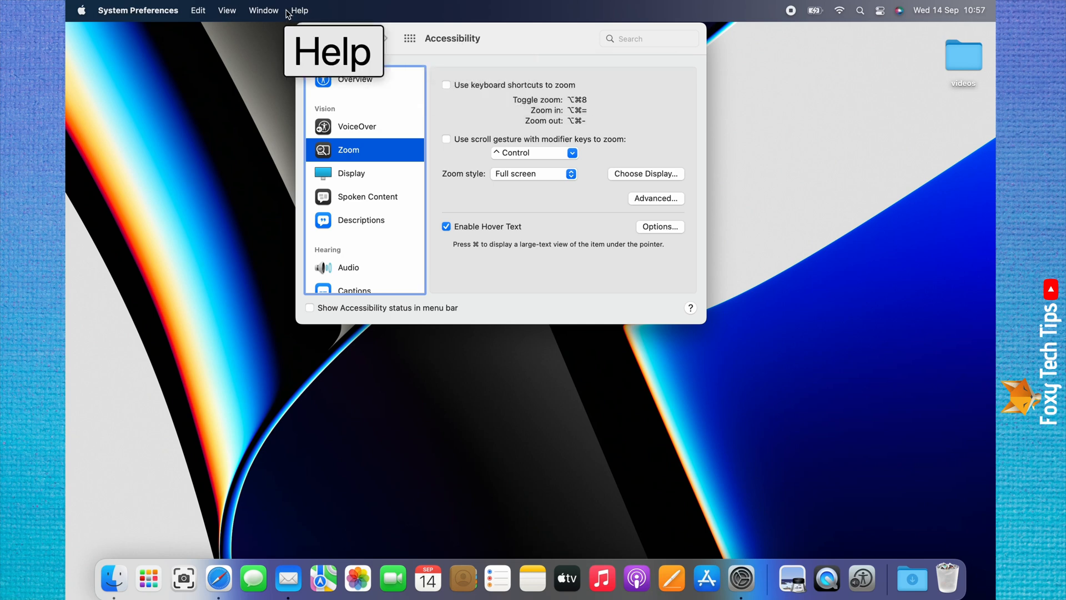
pyautogui.moveTo(227, 10)
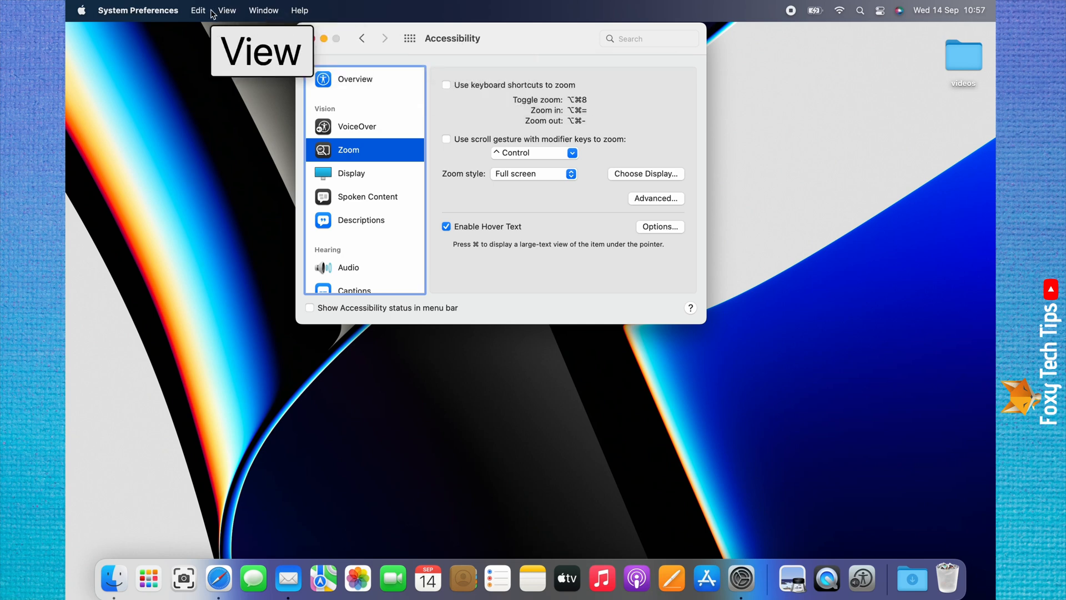
pyautogui.moveTo(299, 10)
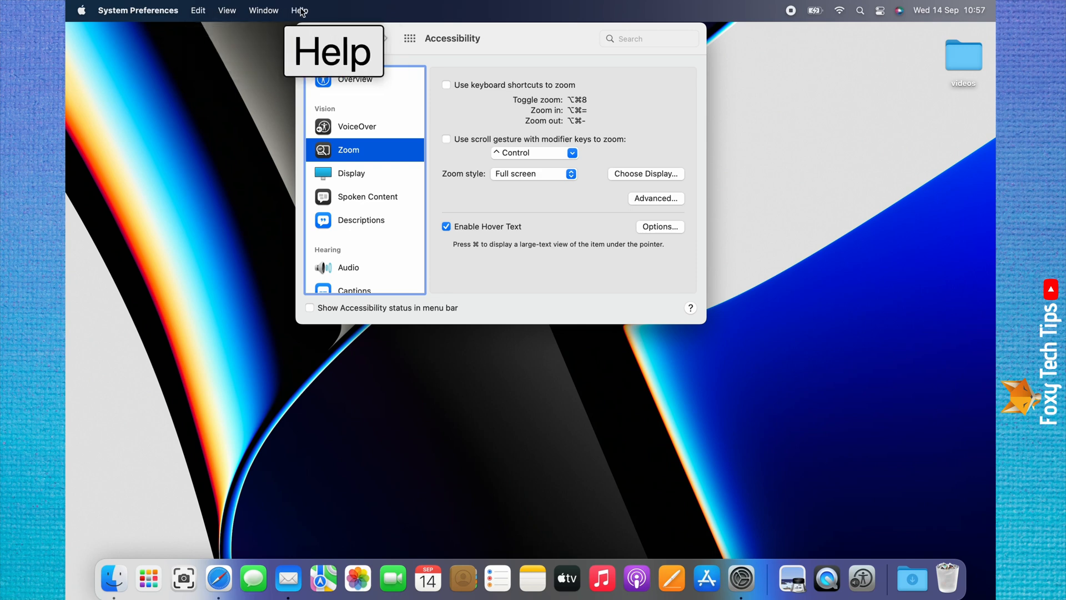
pyautogui.moveTo(227, 10)
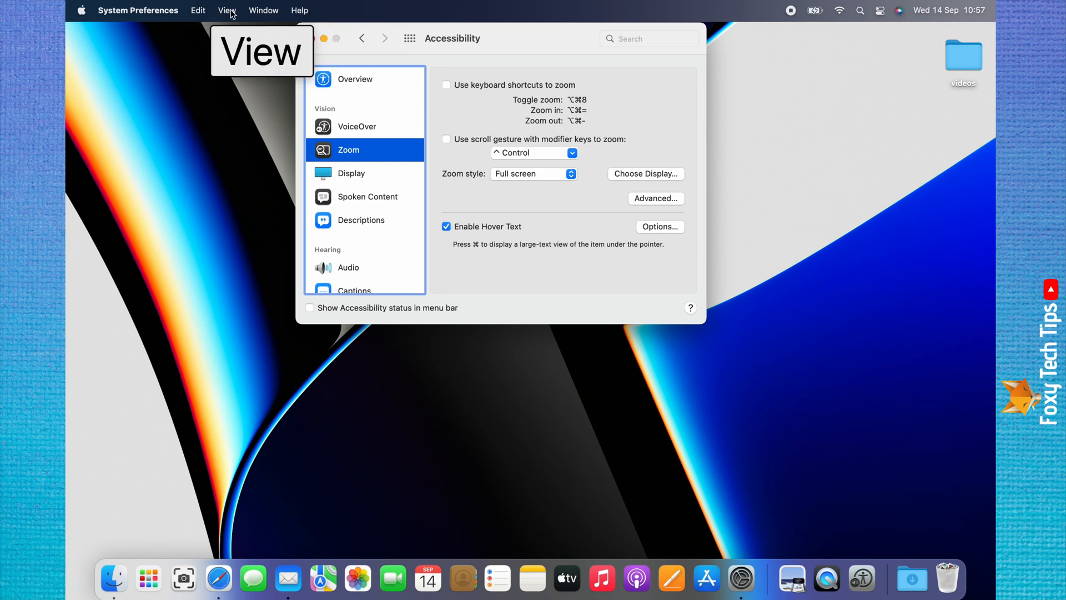
pyautogui.moveTo(257, 22)
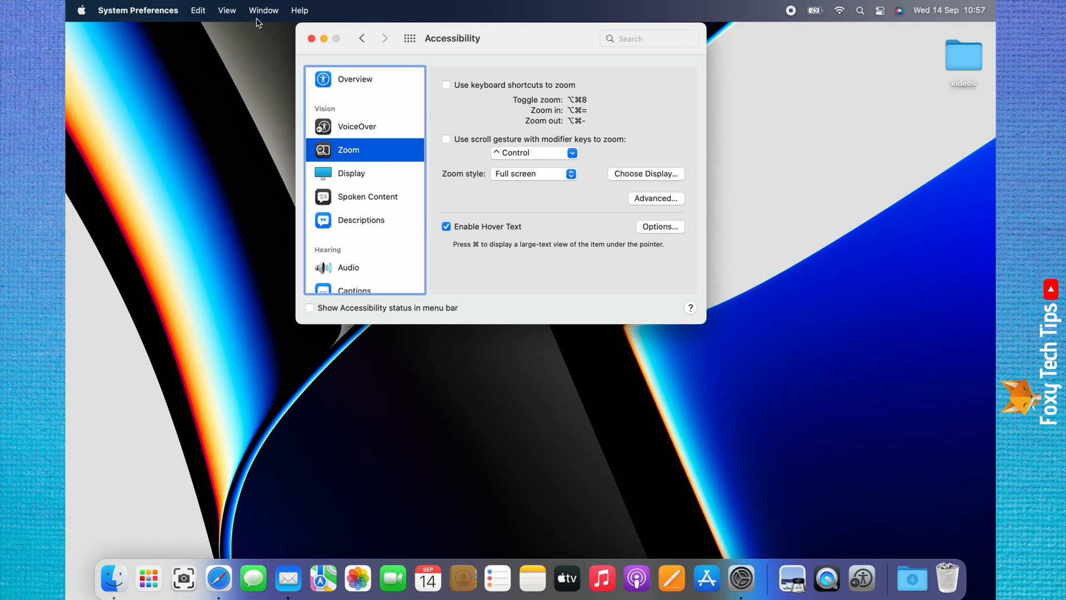
pyautogui.moveTo(567, 111)
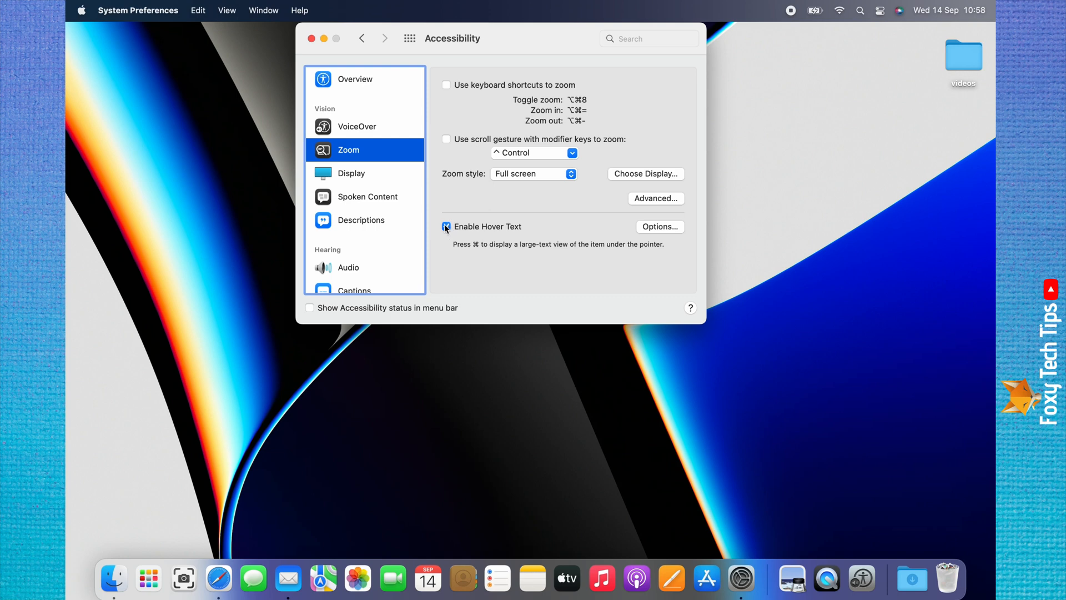
# Uncheck Enable Hover Text in the Zoom settings.
pyautogui.click(446, 227)
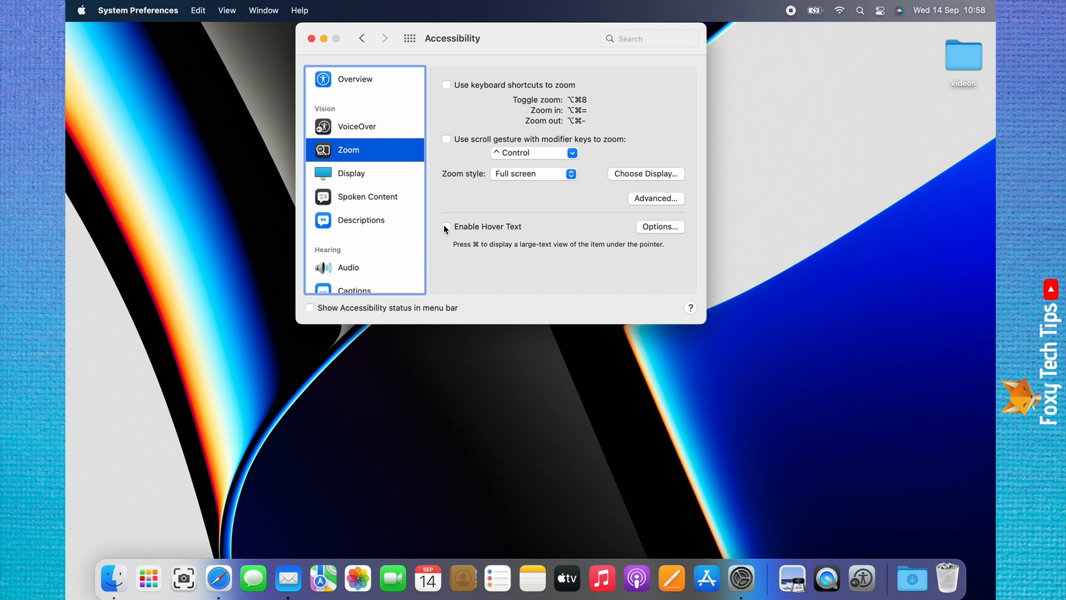